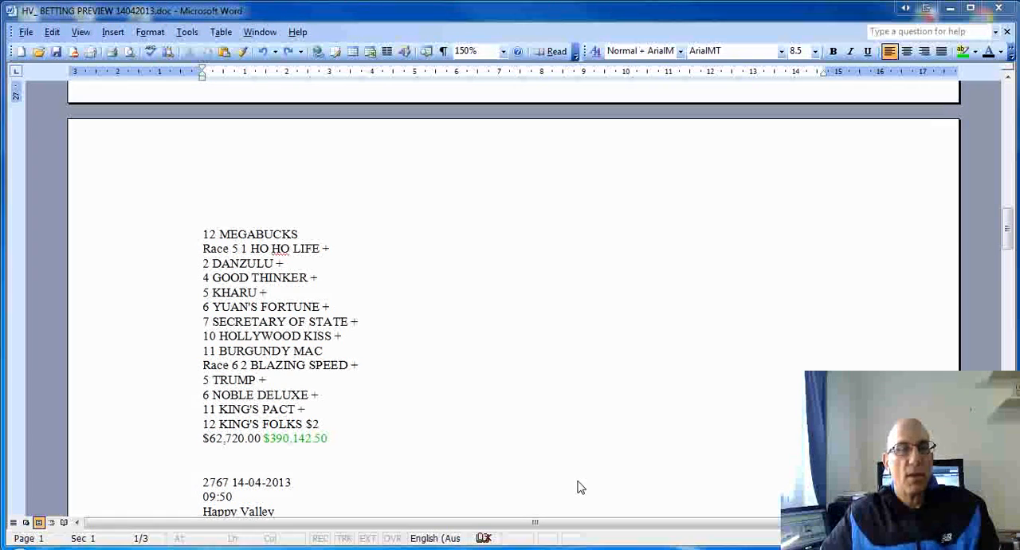
mouse_move(513, 316)
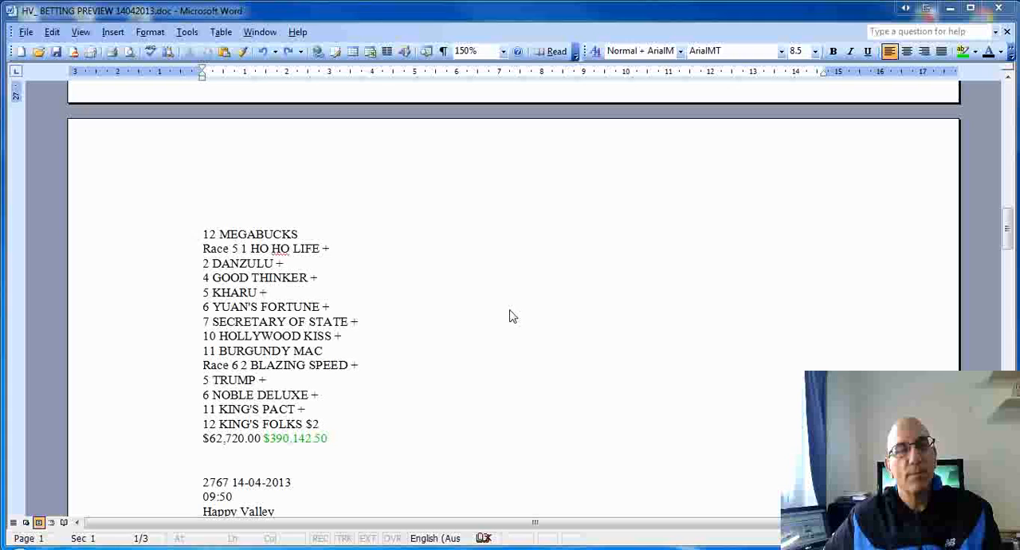
mouse_move(525, 331)
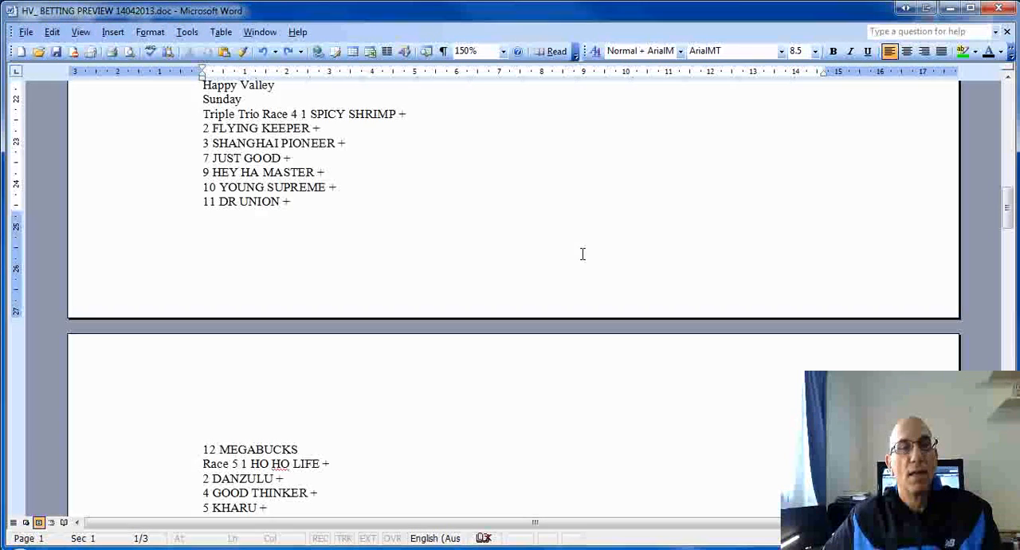
scroll("down", 3)
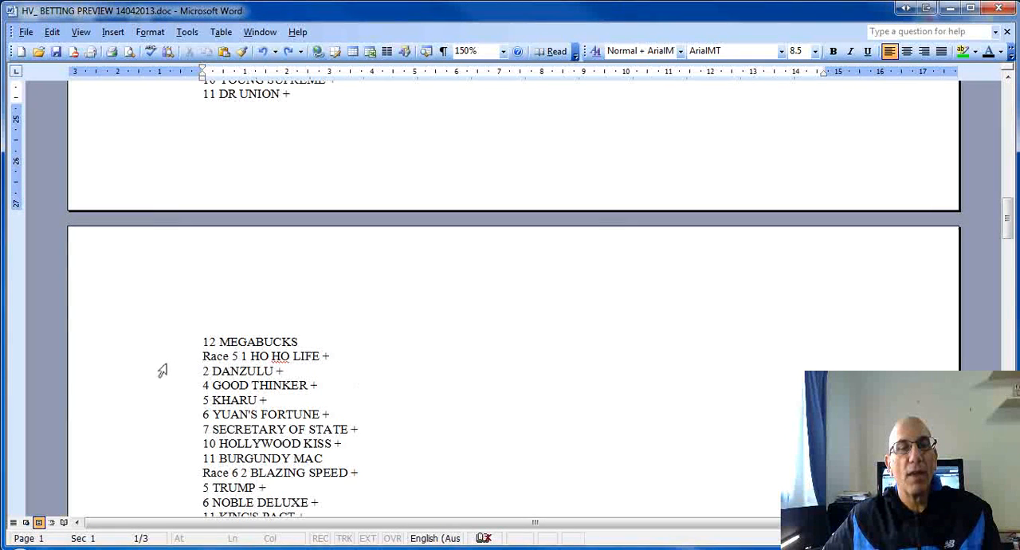
scroll("down", 3)
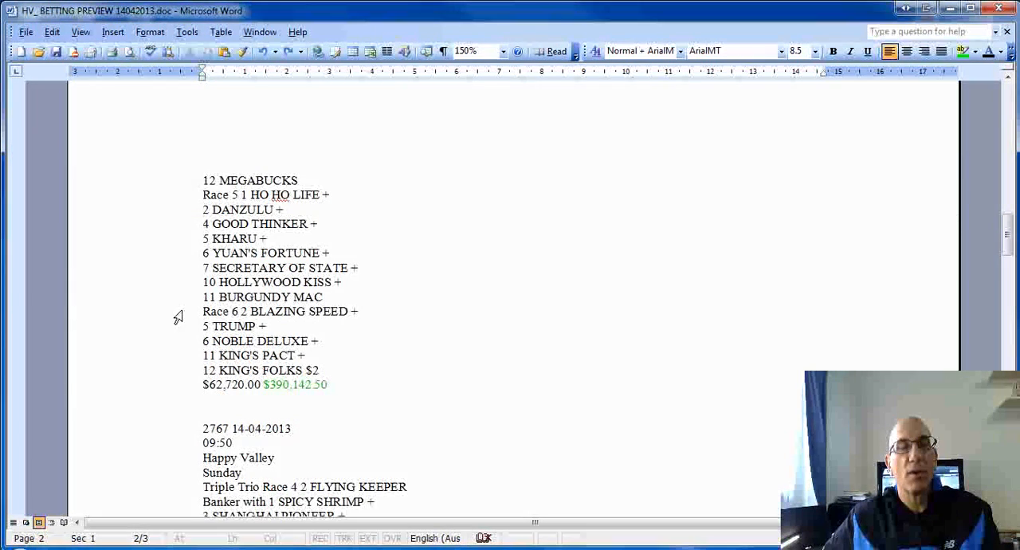
mouse_move(598, 332)
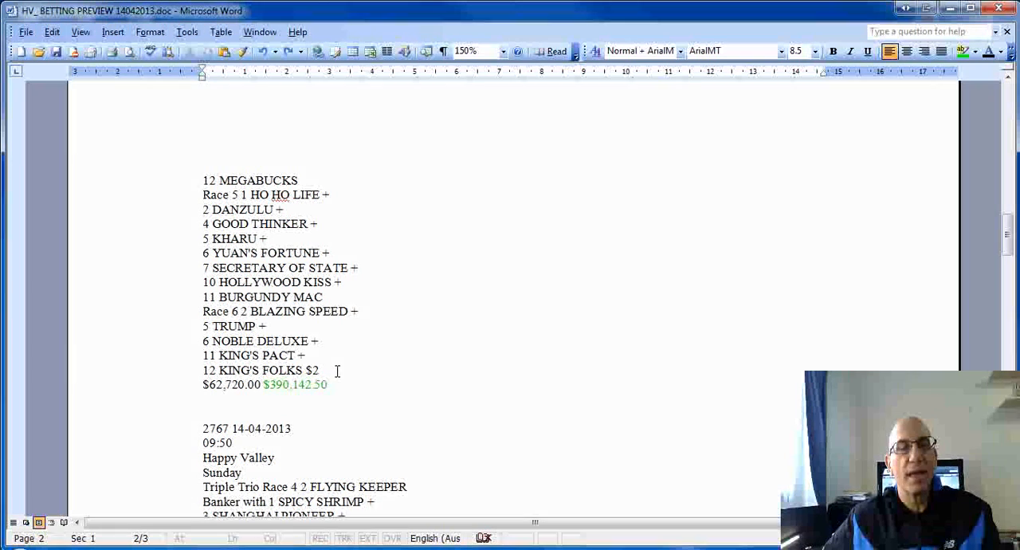
scroll("down", 3)
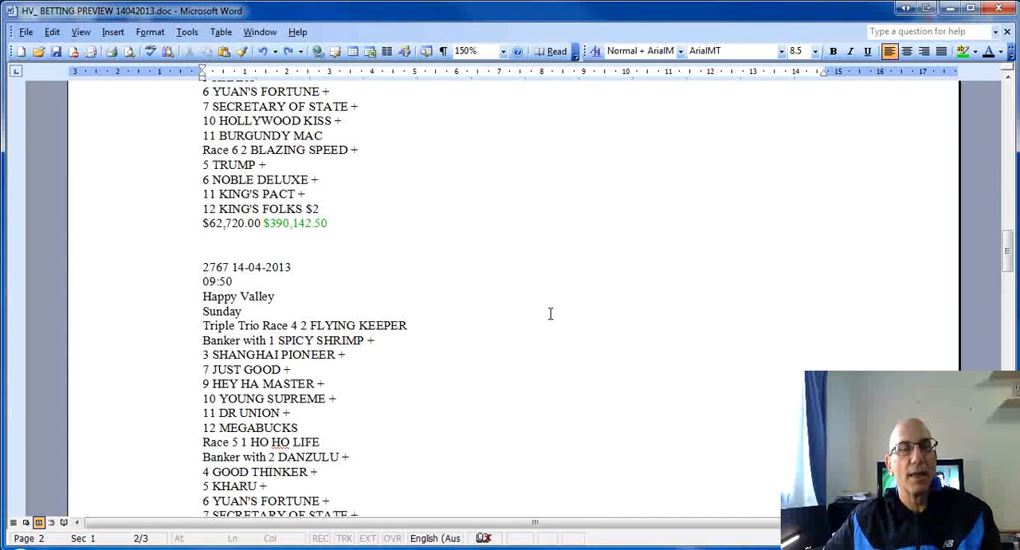
scroll("down", 3)
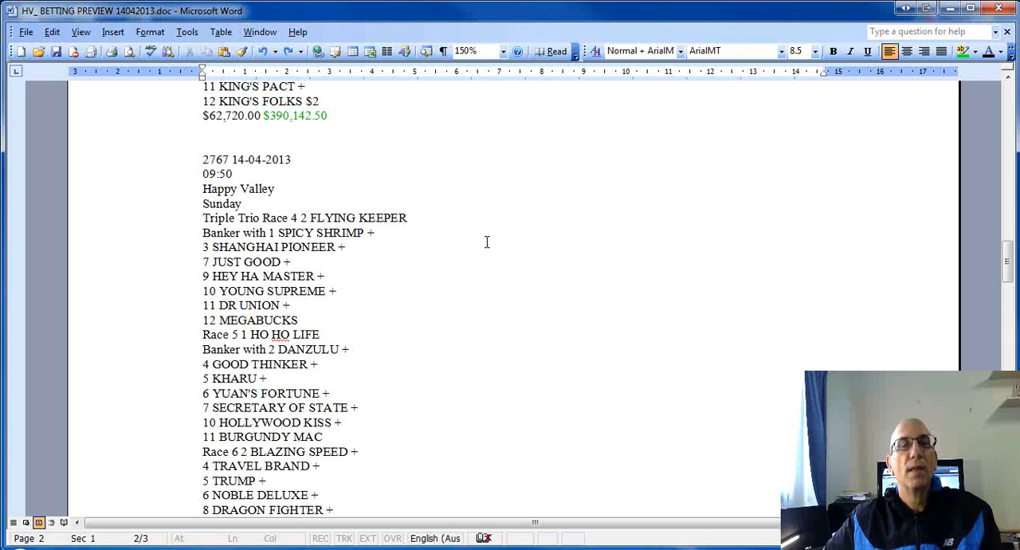
mouse_move(300, 217)
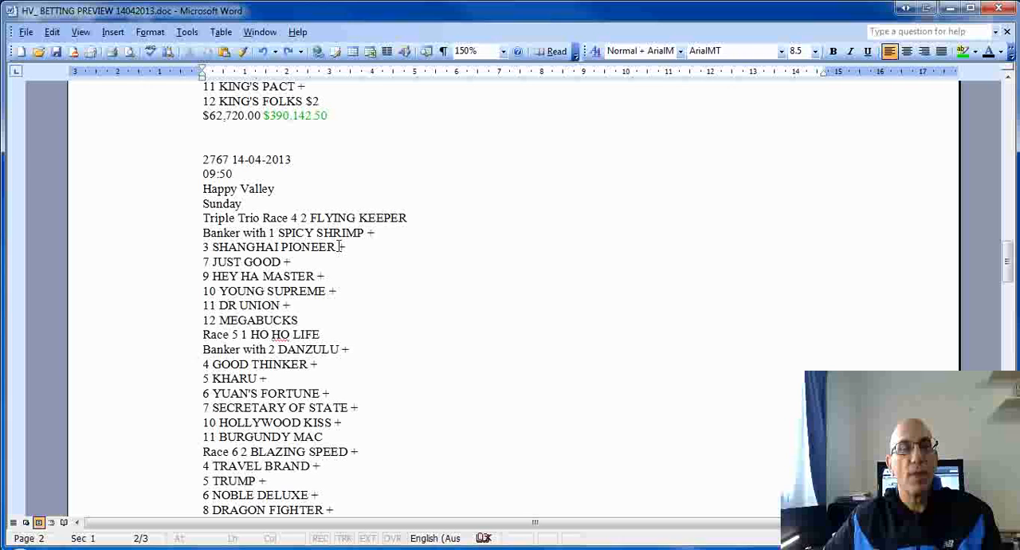
mouse_move(454, 224)
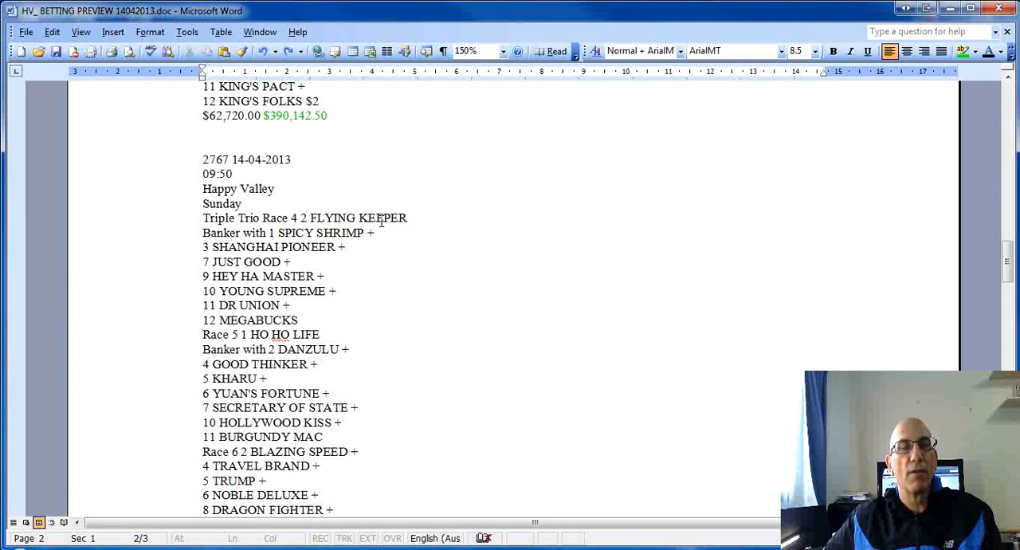
mouse_move(135, 328)
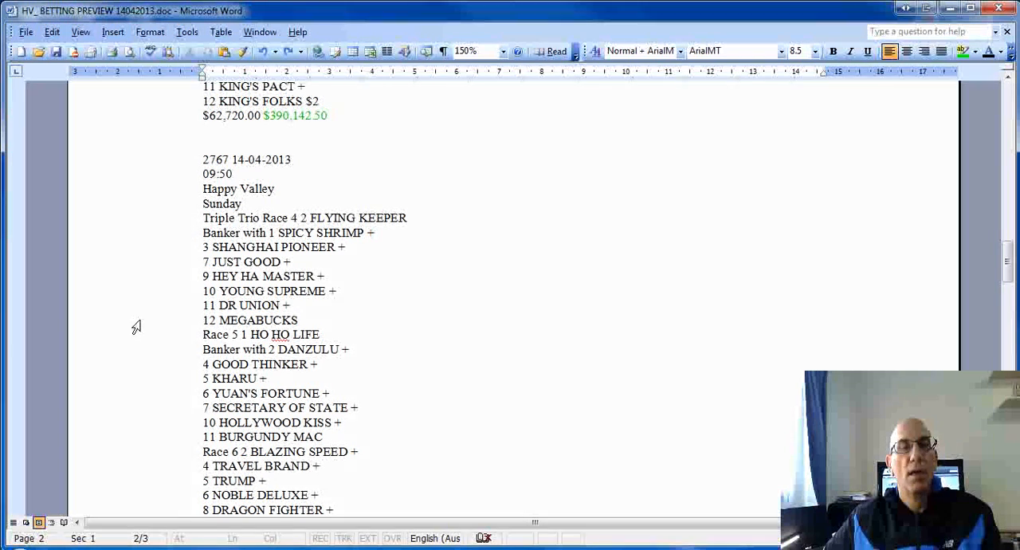
mouse_move(172, 343)
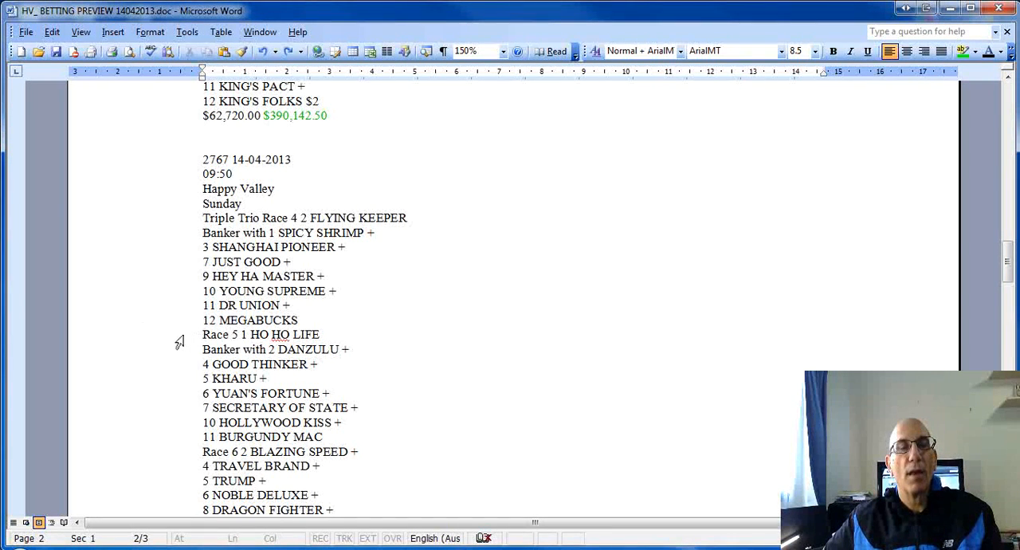
mouse_move(422, 338)
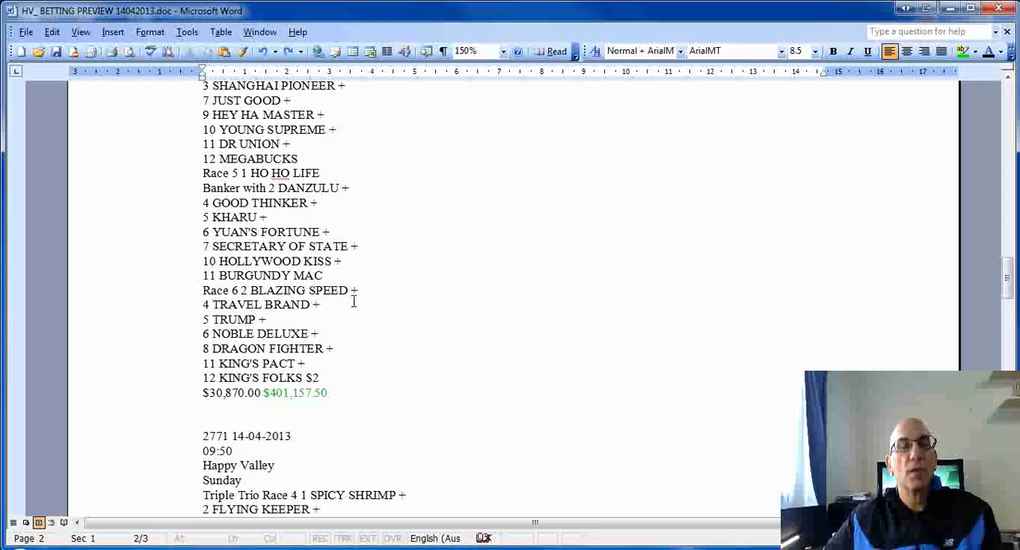
mouse_move(424, 308)
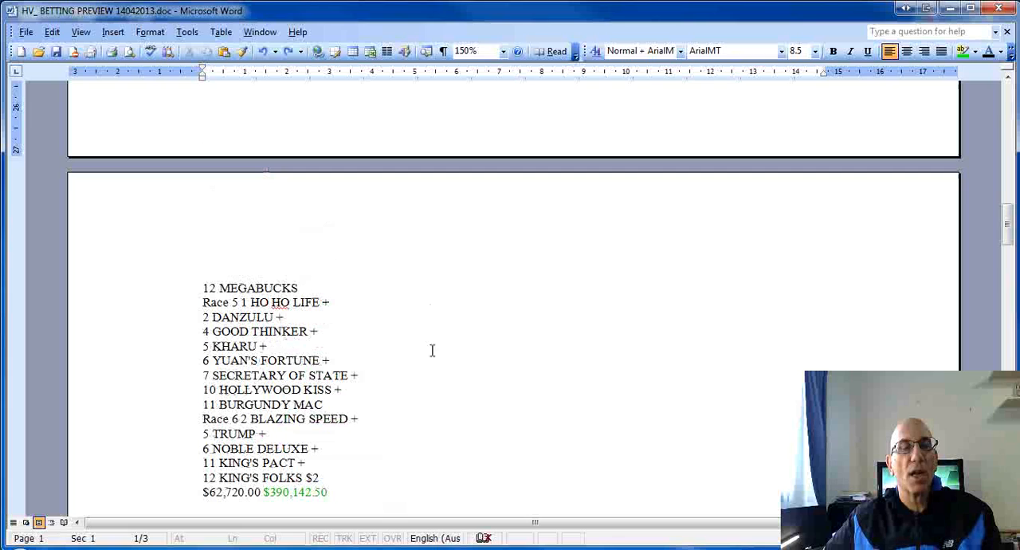
mouse_move(172, 429)
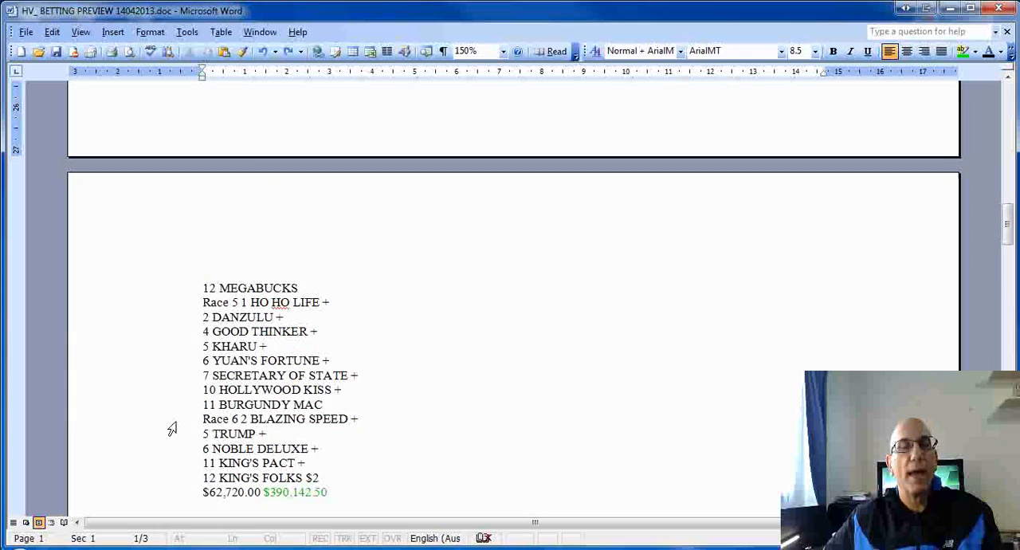
mouse_move(180, 469)
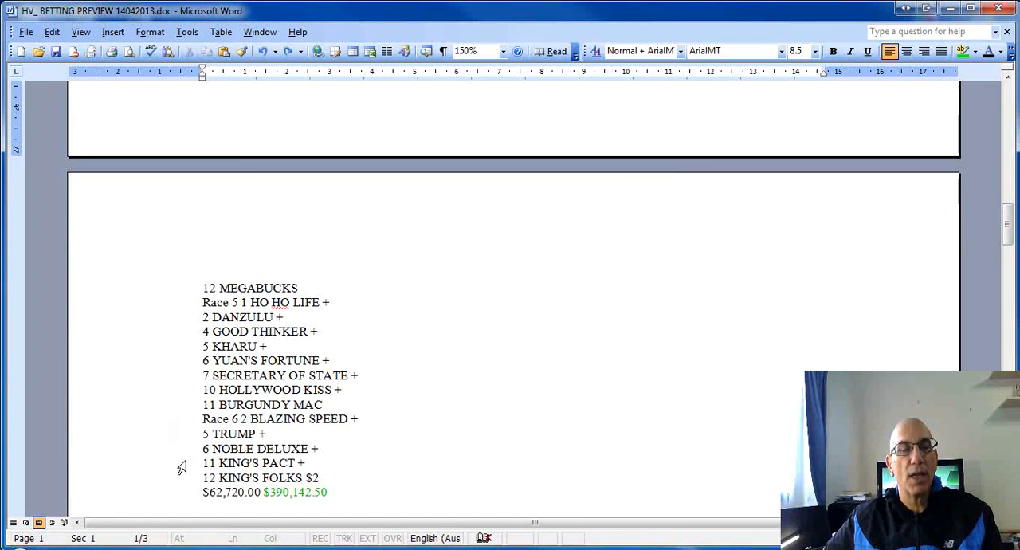
scroll("down", 3)
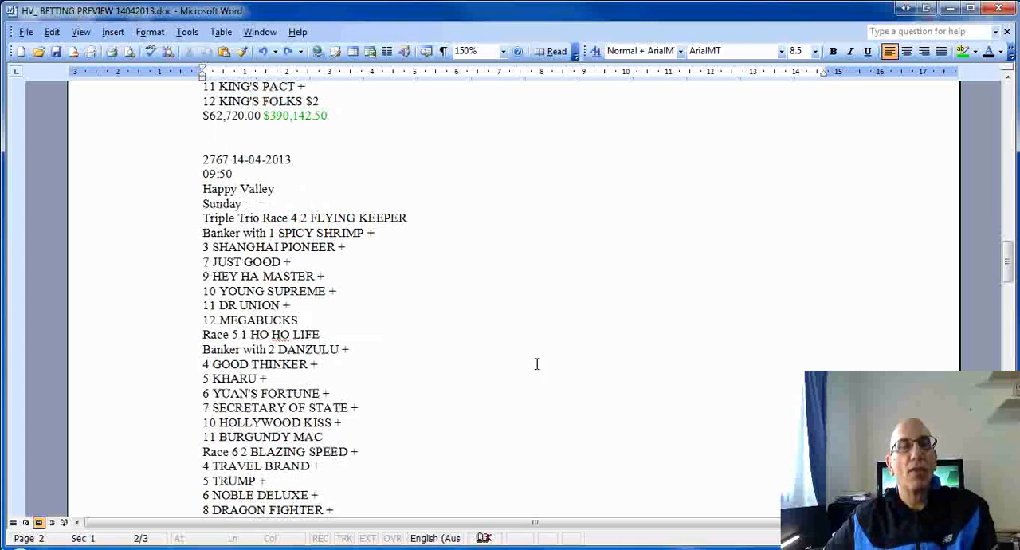
scroll("down", 3)
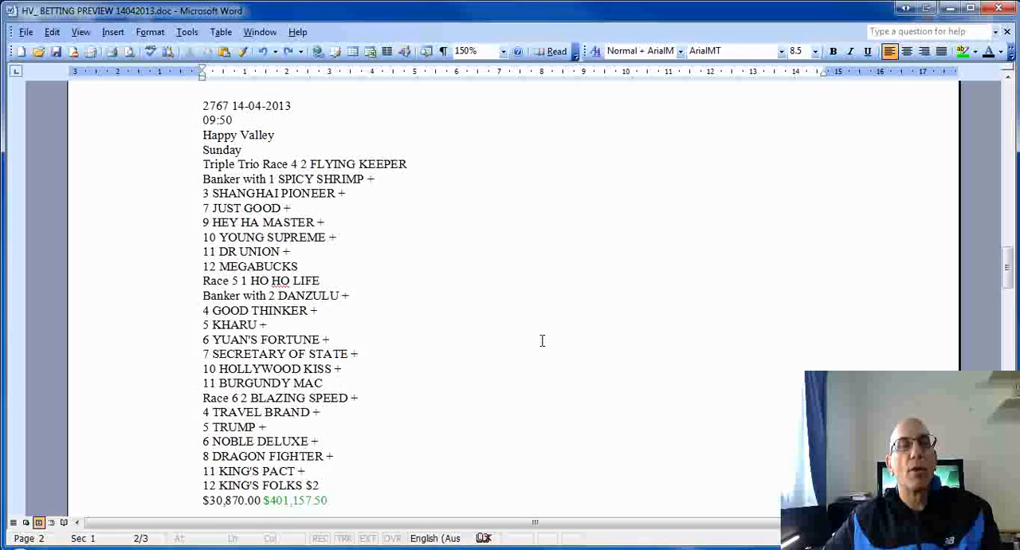
scroll("down", 3)
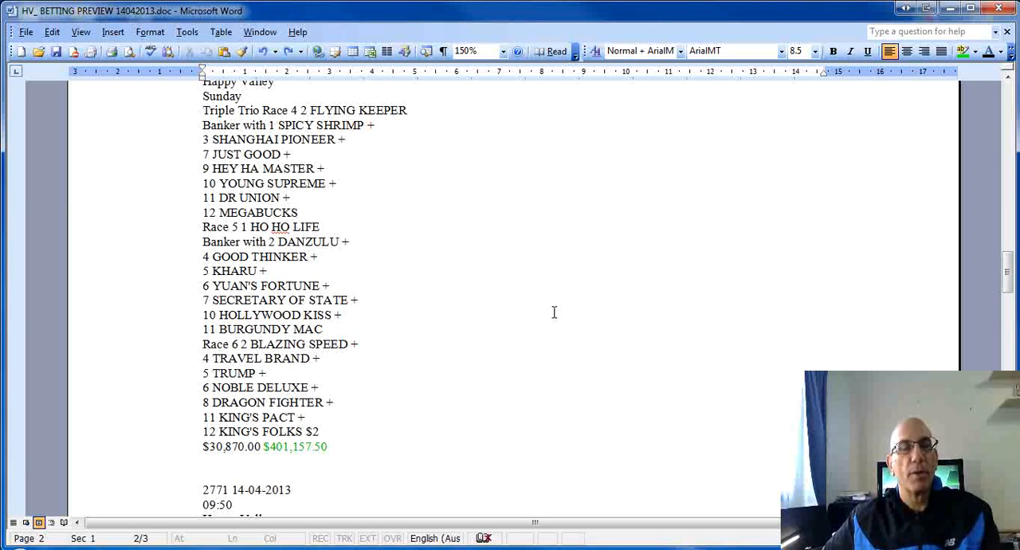
mouse_move(169, 357)
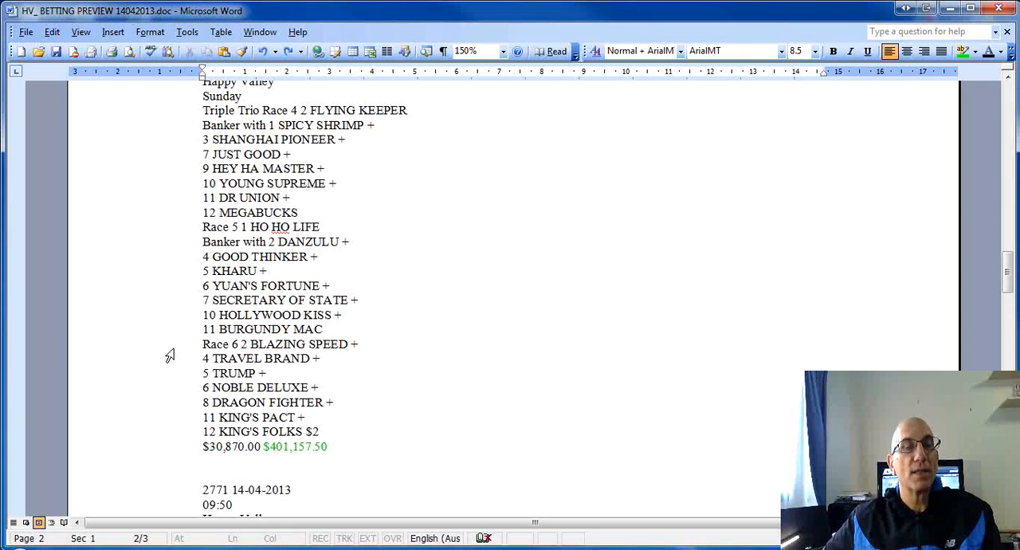
mouse_move(214, 359)
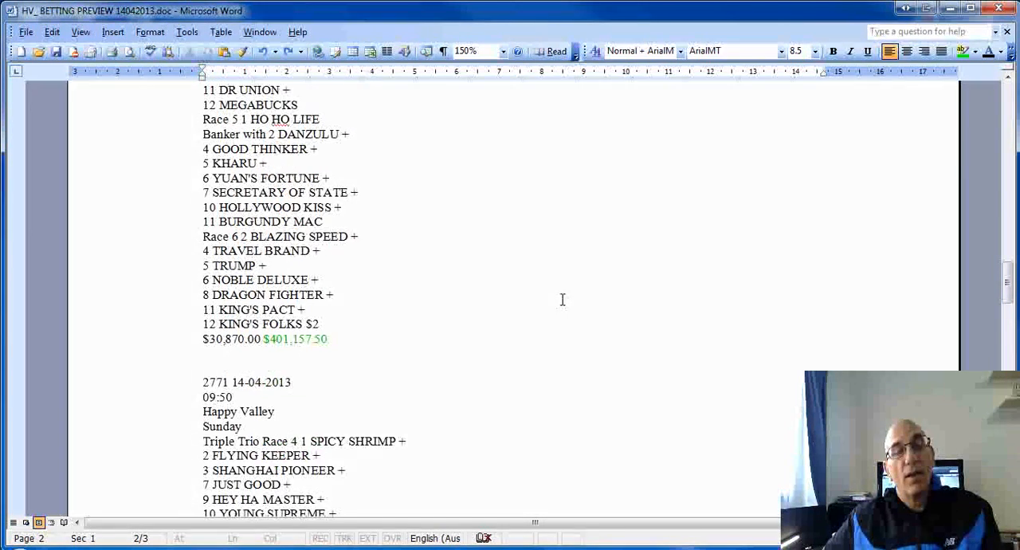
scroll("down", 3)
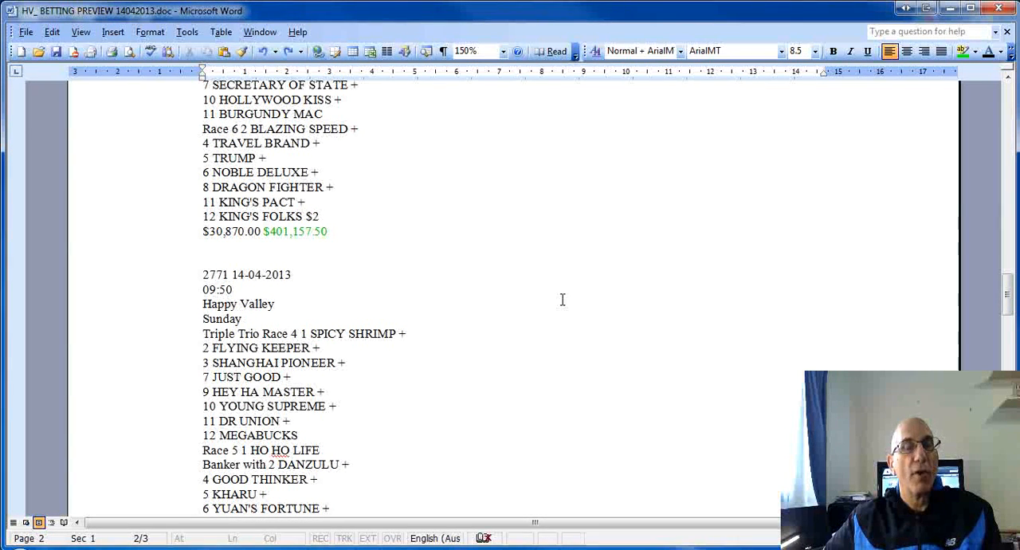
mouse_move(542, 241)
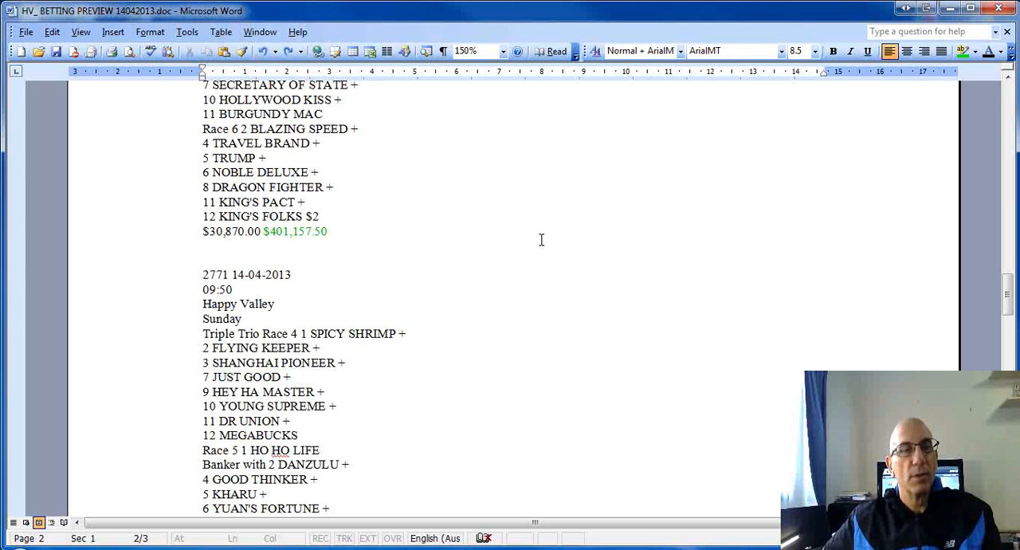
mouse_move(594, 273)
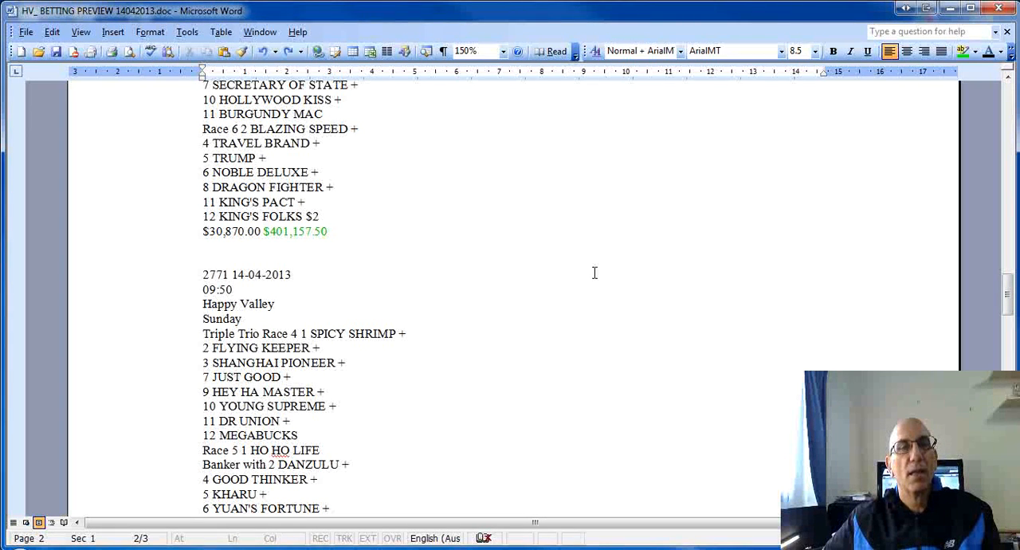
mouse_move(631, 268)
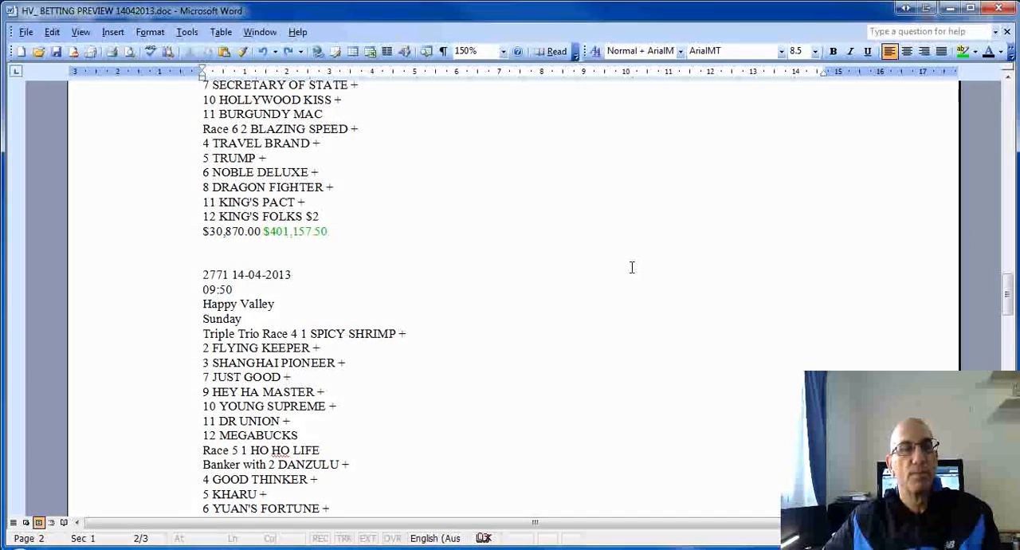
scroll("down", 3)
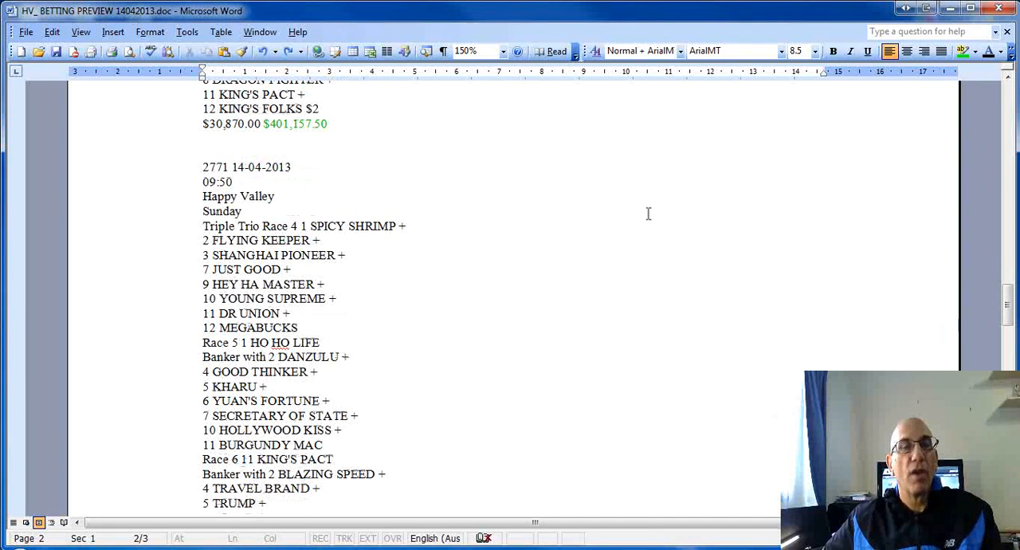
mouse_move(622, 274)
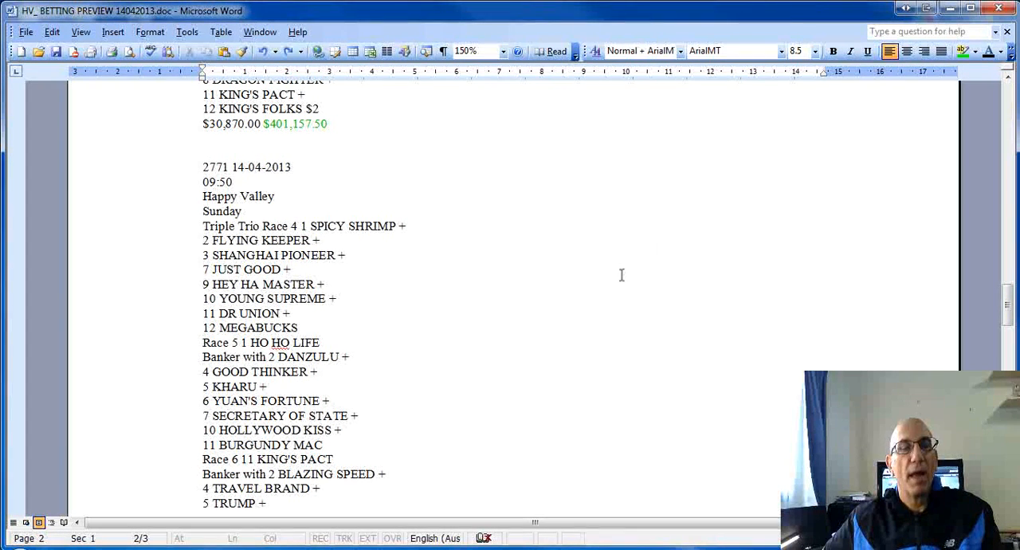
mouse_move(597, 275)
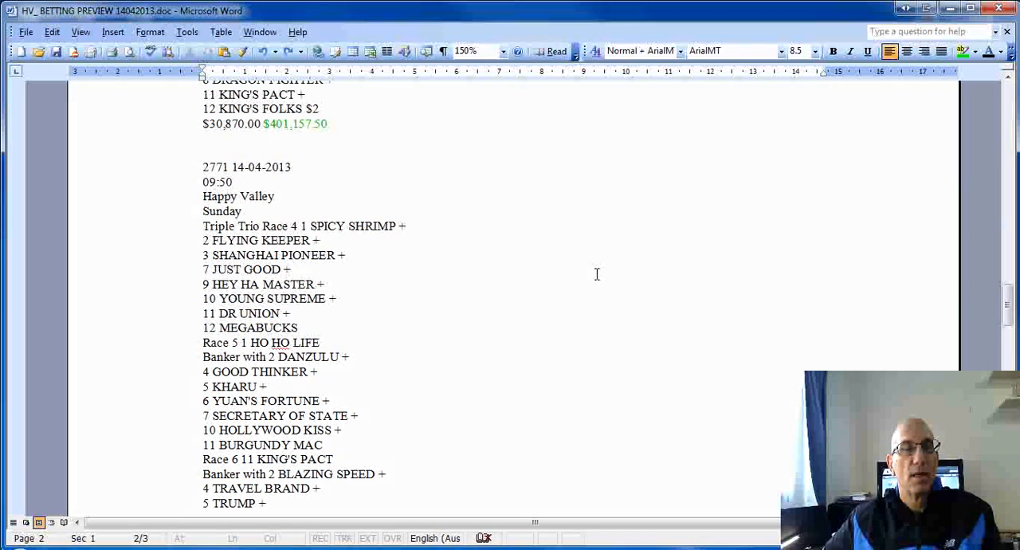
mouse_move(558, 274)
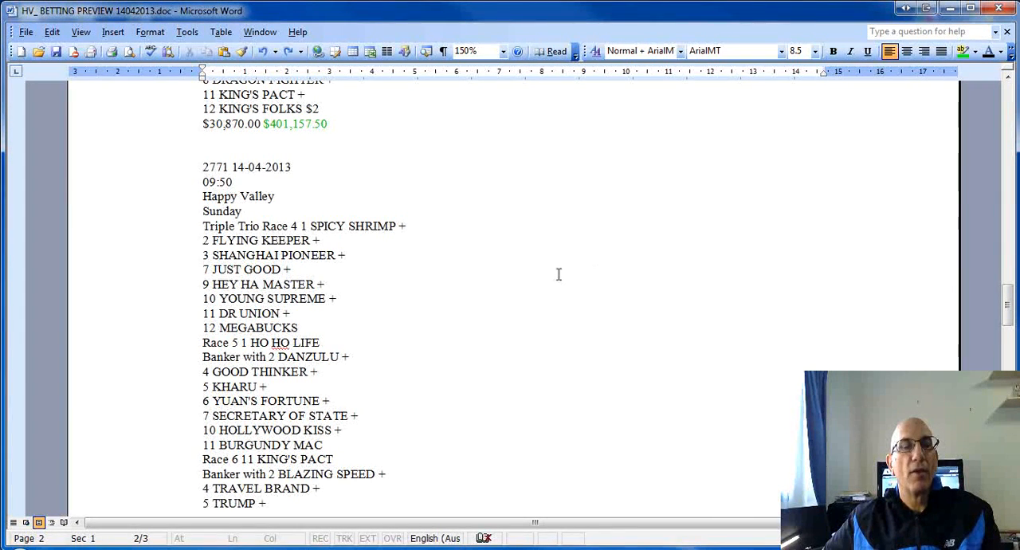
scroll("down", 3)
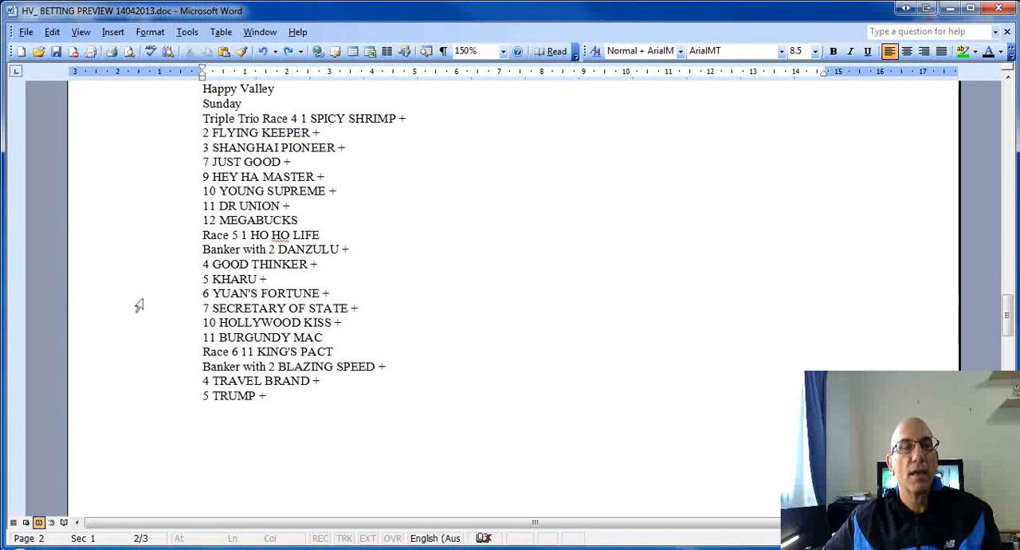
mouse_move(134, 353)
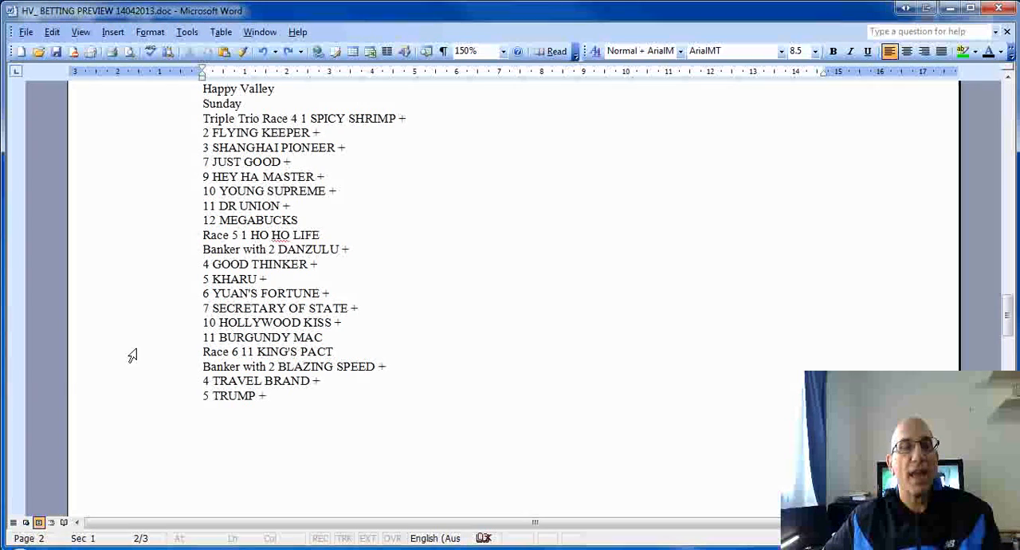
mouse_move(175, 362)
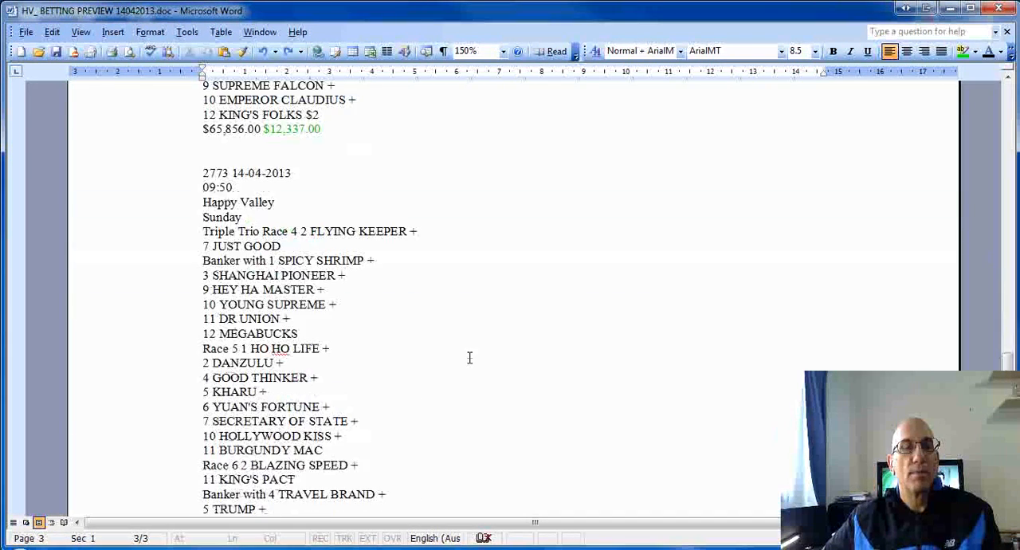
scroll("down", 3)
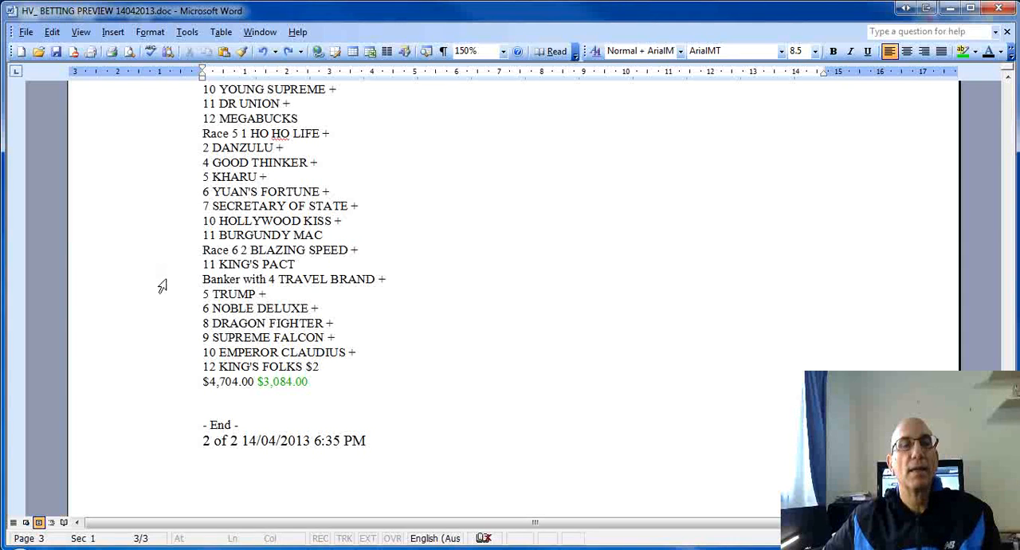
mouse_move(247, 279)
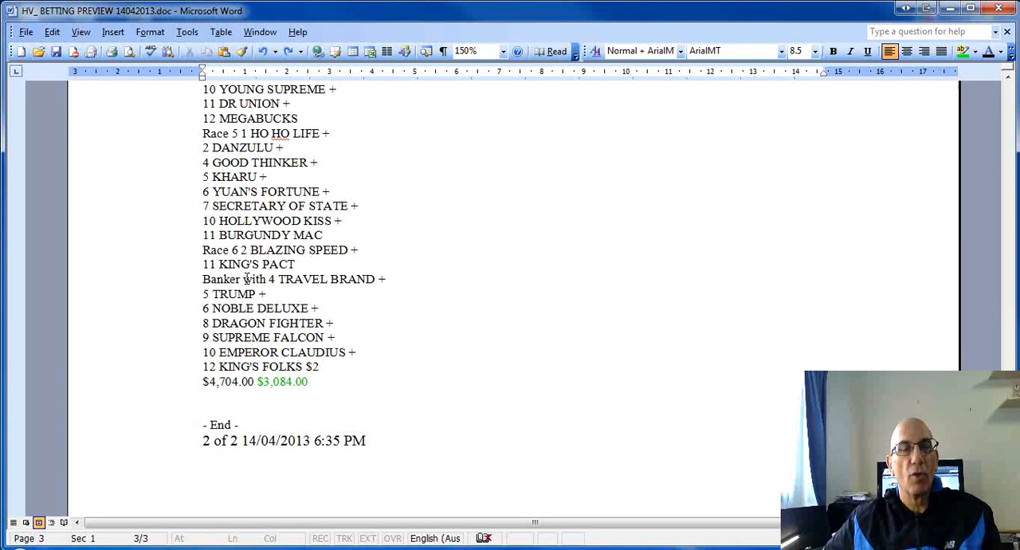
mouse_move(347, 255)
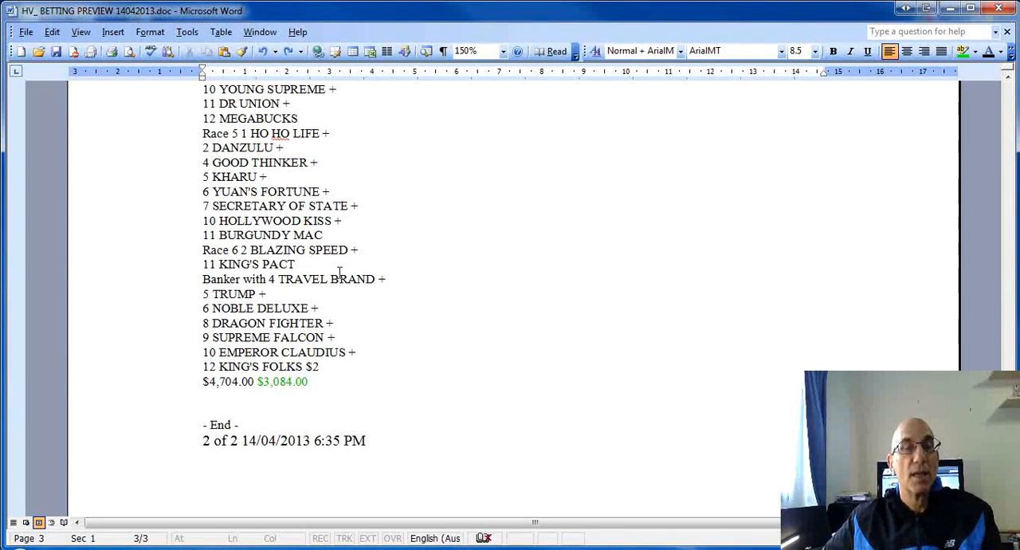
mouse_move(491, 310)
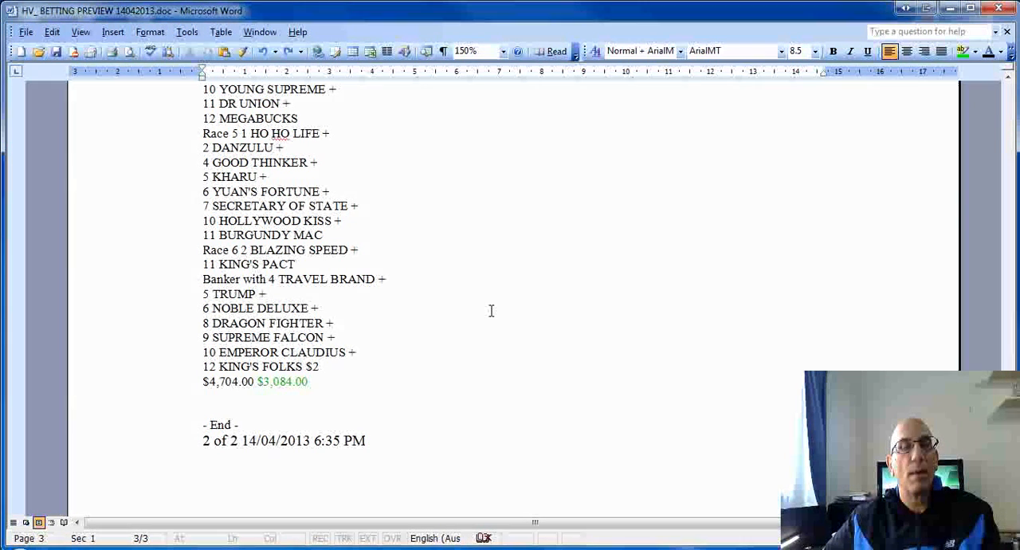
mouse_move(325, 370)
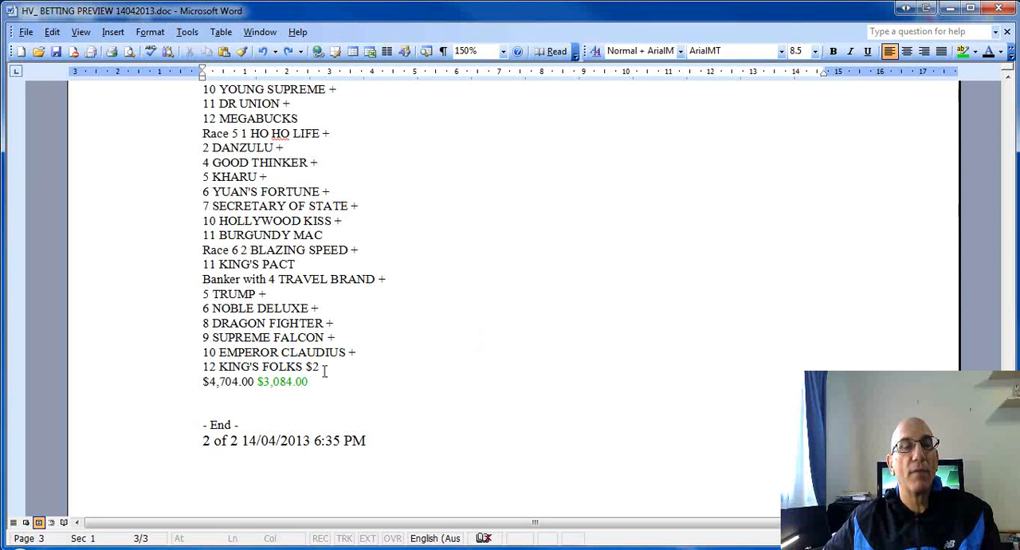
mouse_move(306, 290)
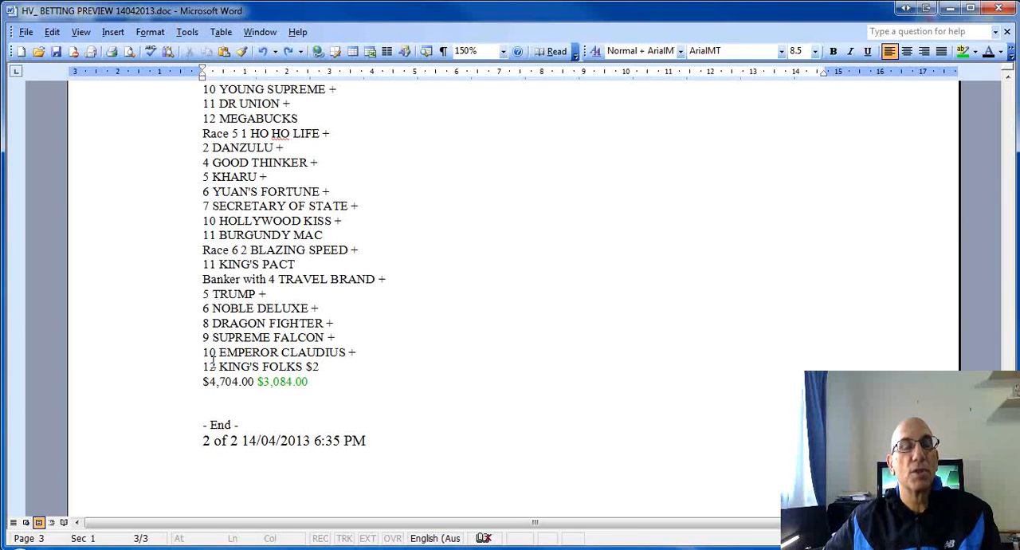
mouse_move(600, 303)
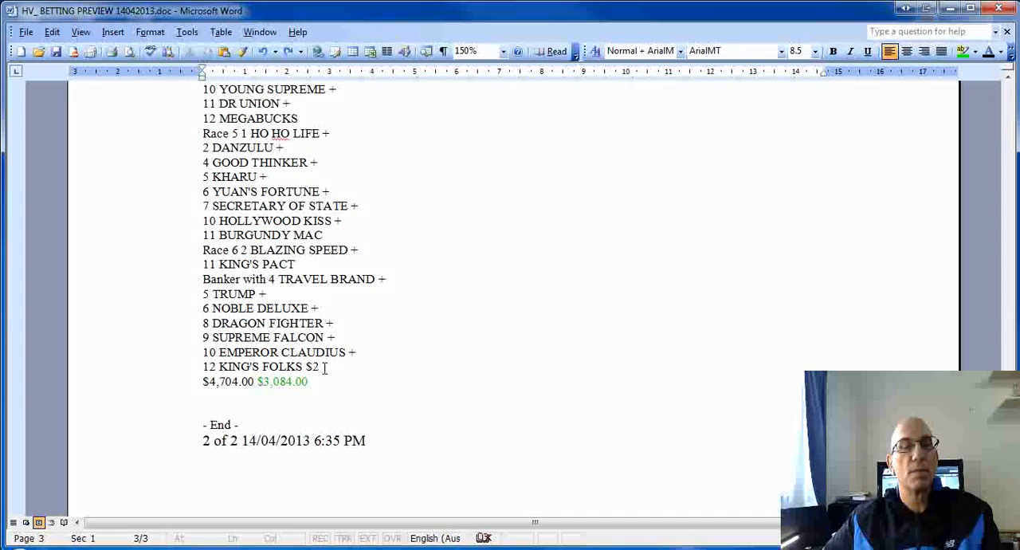
mouse_move(543, 320)
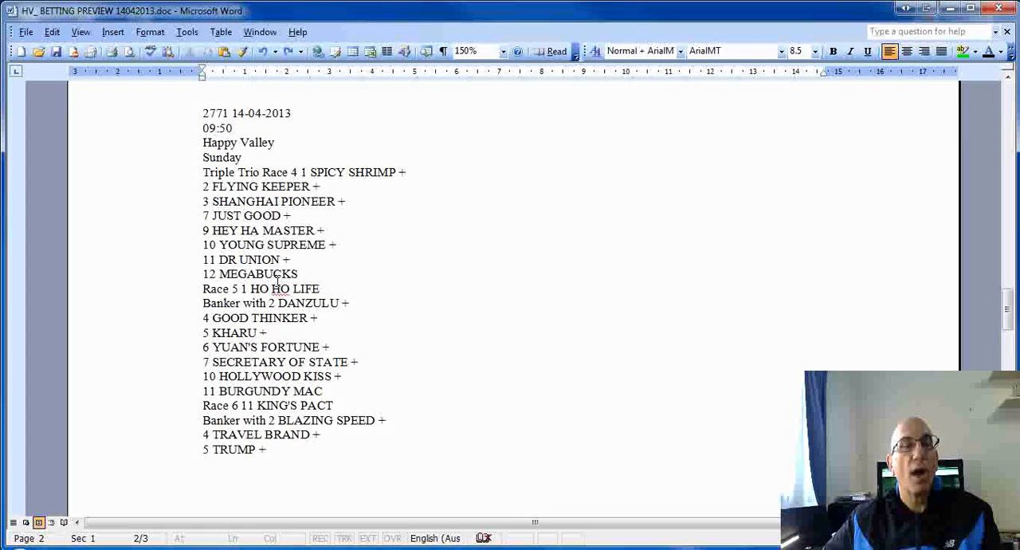
scroll("down", 3)
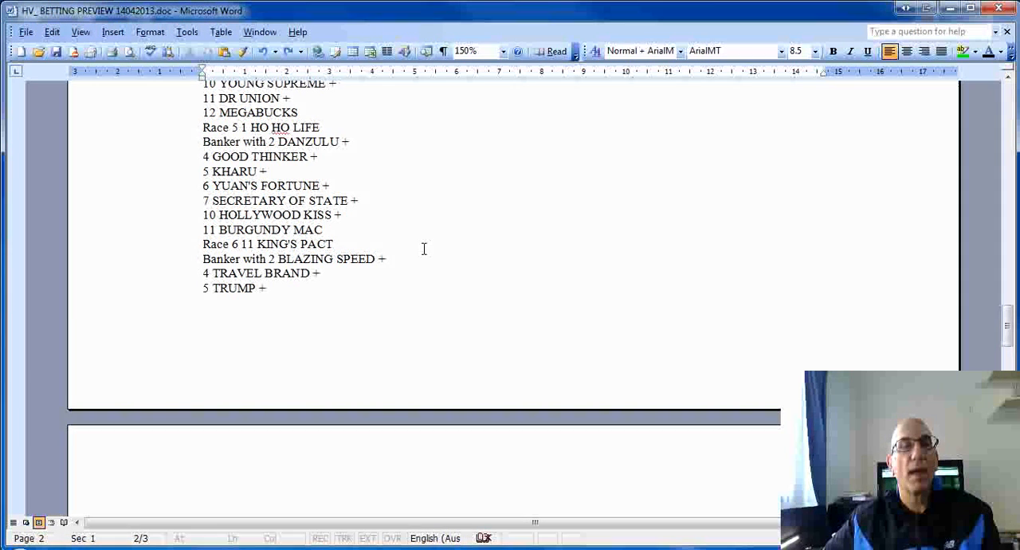
scroll("down", 3)
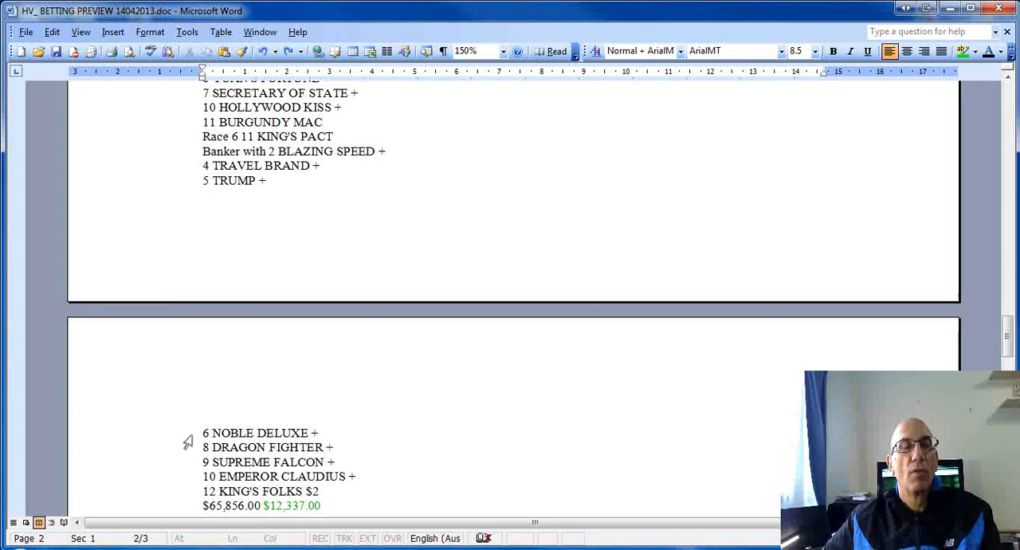
mouse_move(178, 494)
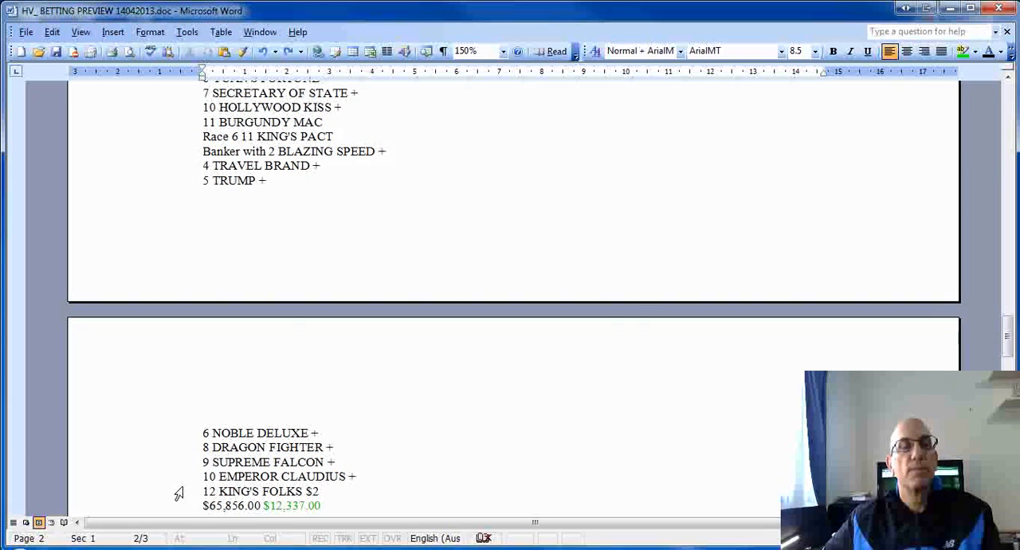
mouse_move(613, 205)
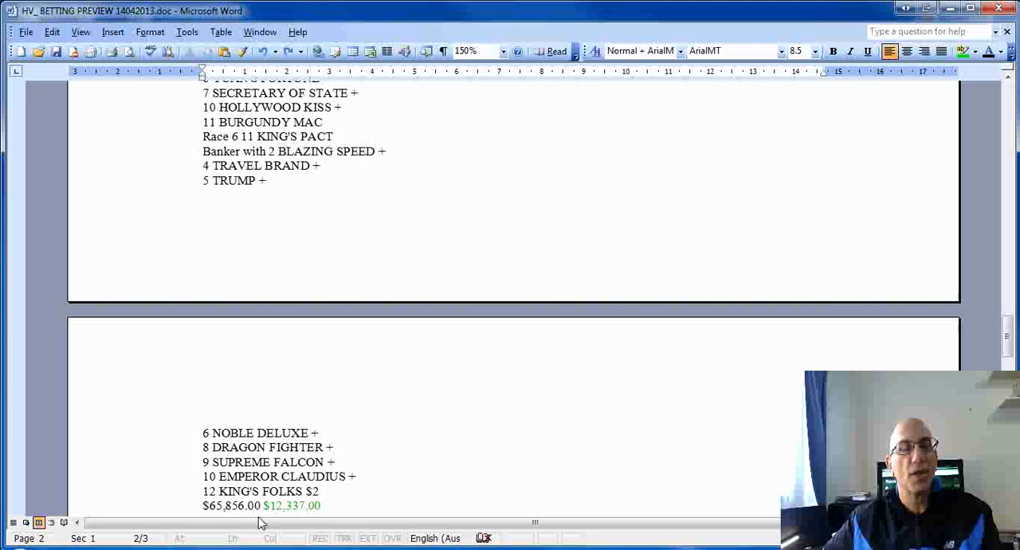
mouse_move(475, 438)
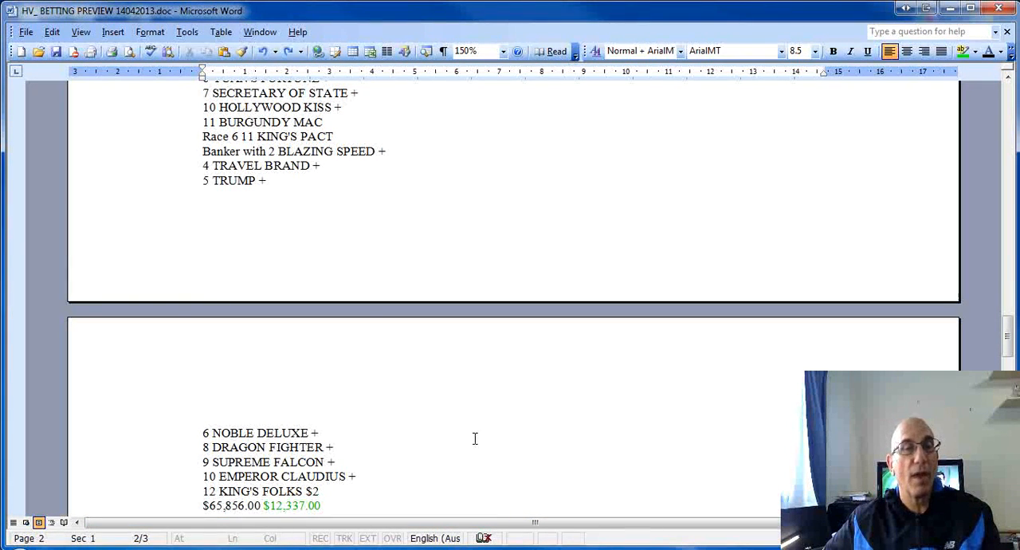
mouse_move(609, 204)
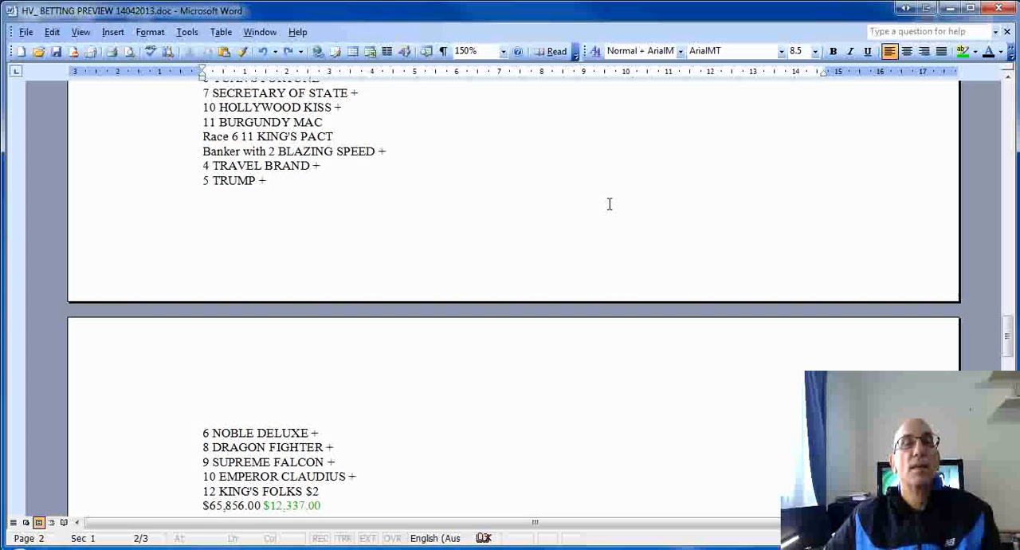